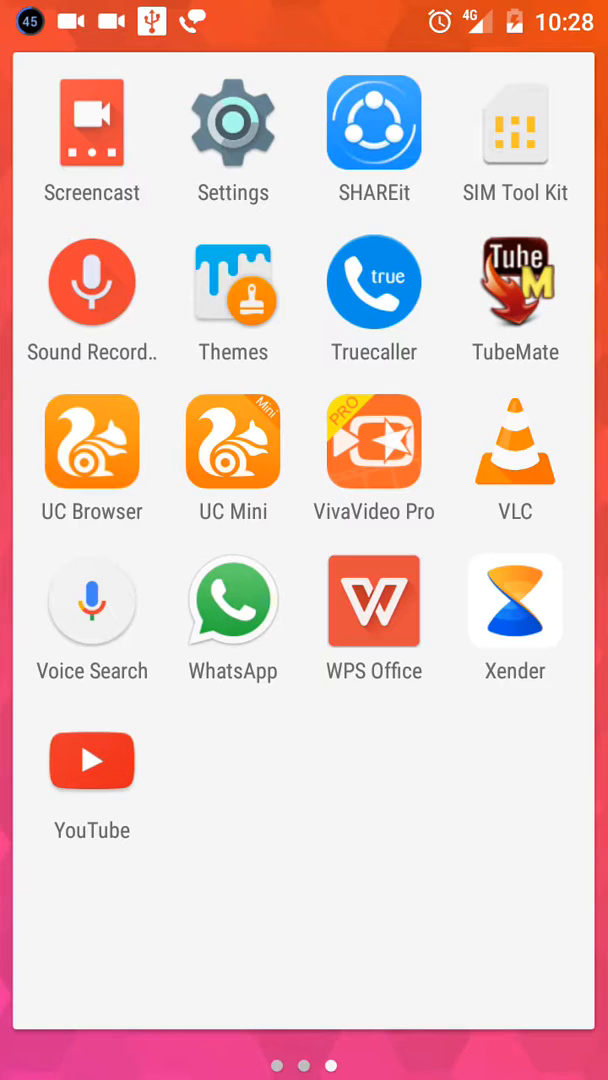
# Launch WhatsApp from the app drawer to reach its empty chats list
pyautogui.click(232, 600)
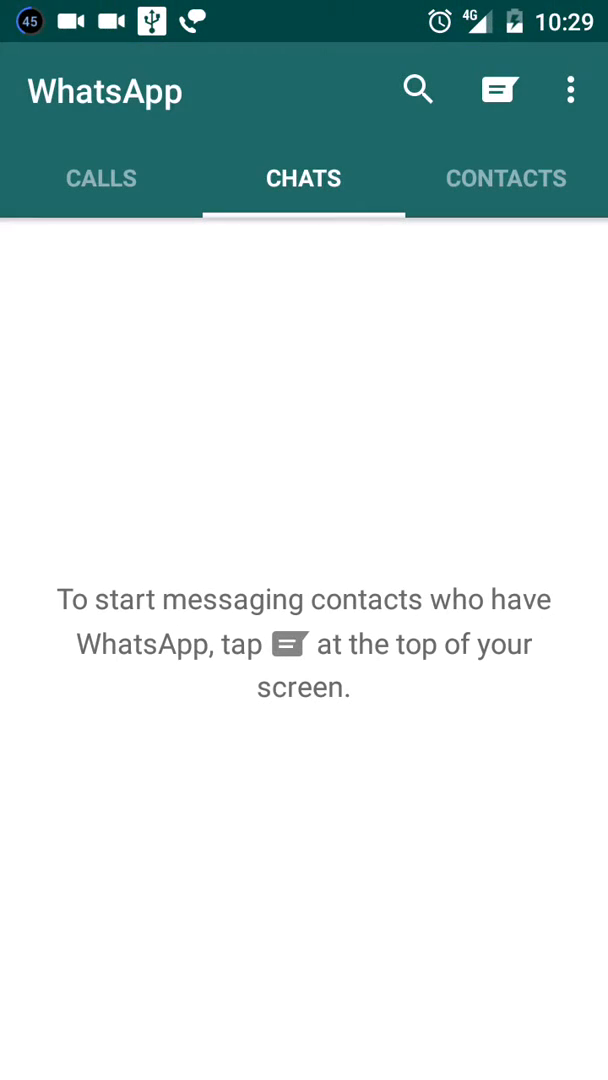
# Choose WhatsApp Web from the overflow menu and dismiss the scanning instructions
pyautogui.click(570, 89)
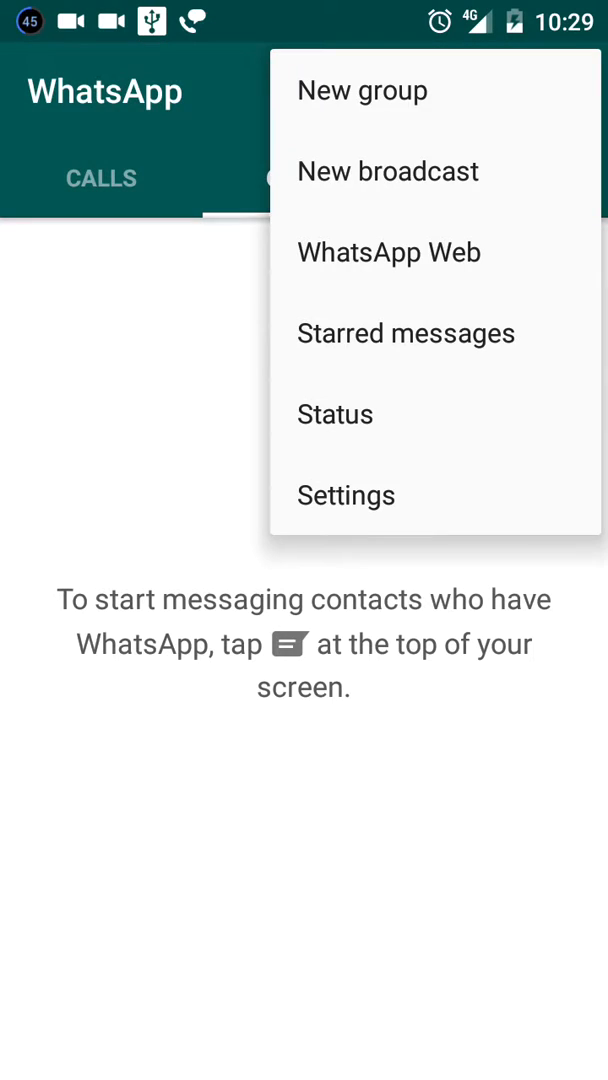
pyautogui.click(388, 252)
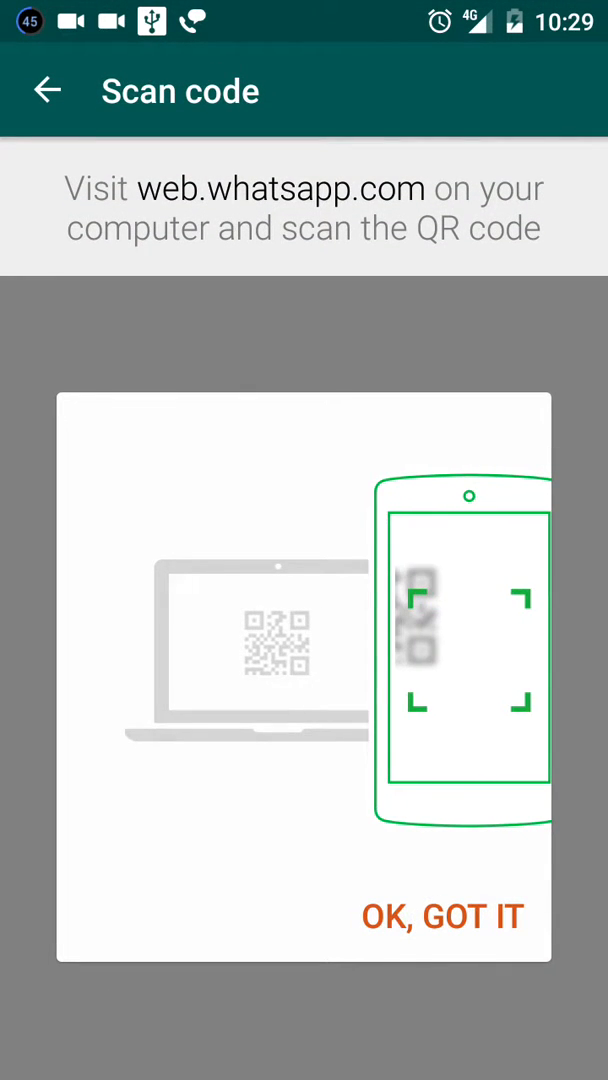
pyautogui.click(442, 917)
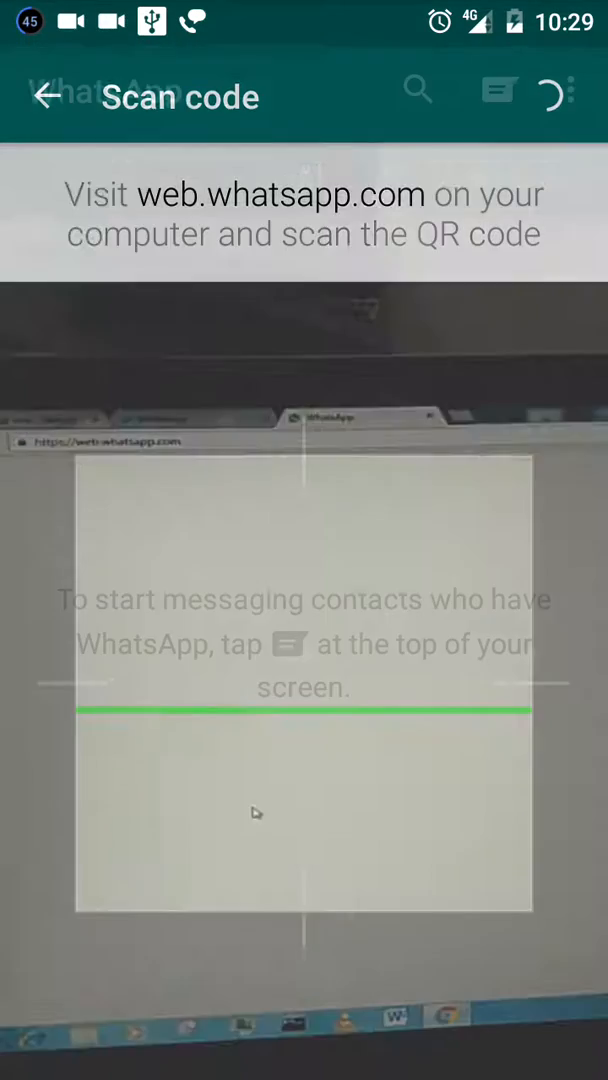
# Scan the web.whatsapp.com QR code so the computer shows 'Keep your phone connected'
pyautogui.click(40, 90)
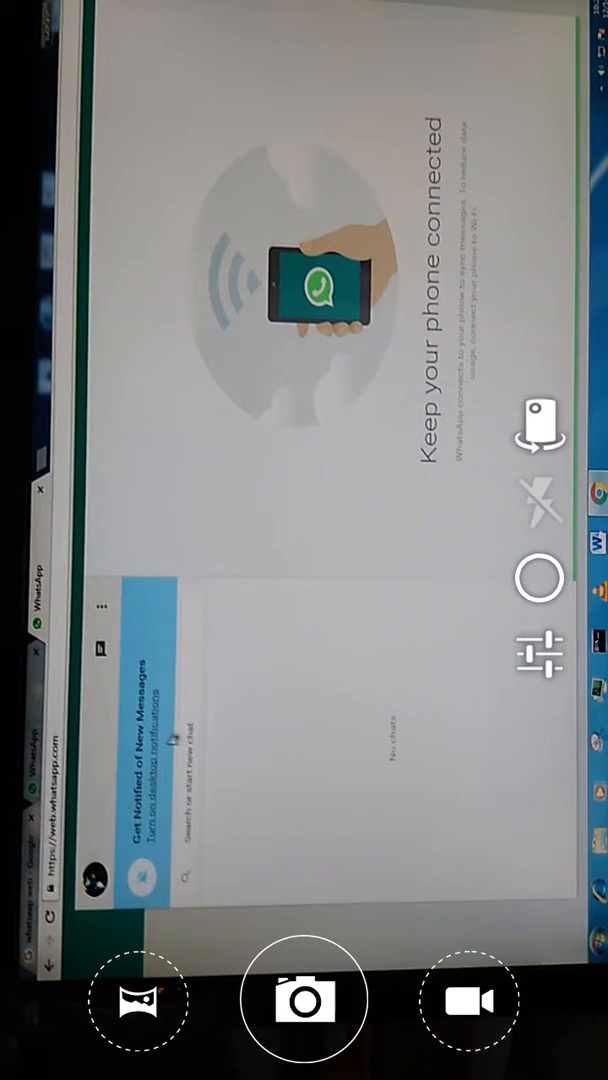
# Film WhatsApp Web's Profile and status page, then its Settings panel, refocusing on the screen
pyautogui.click(120, 613)
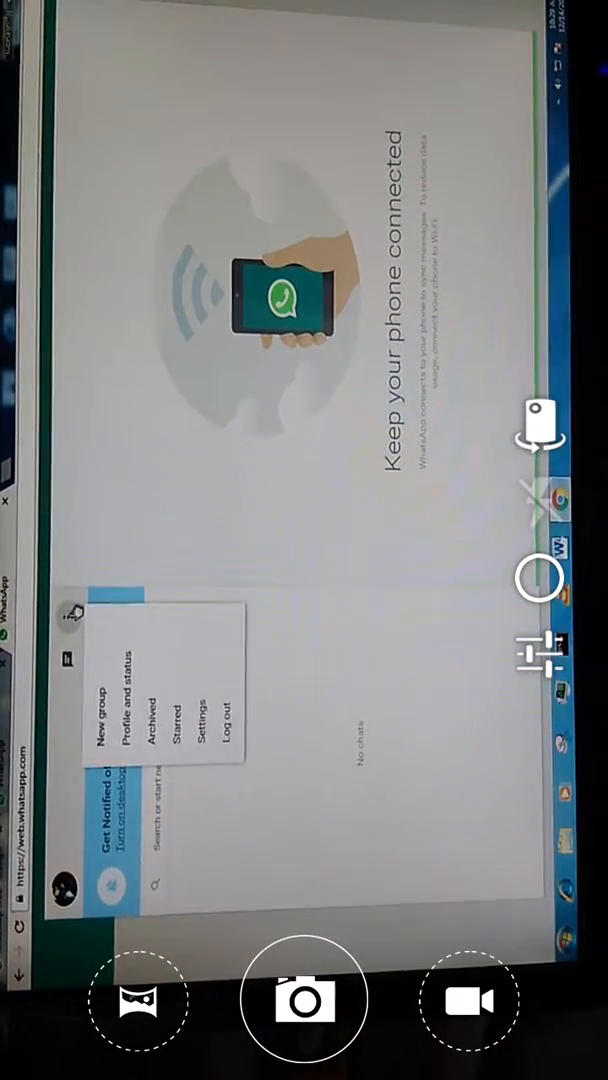
pyautogui.click(192, 733)
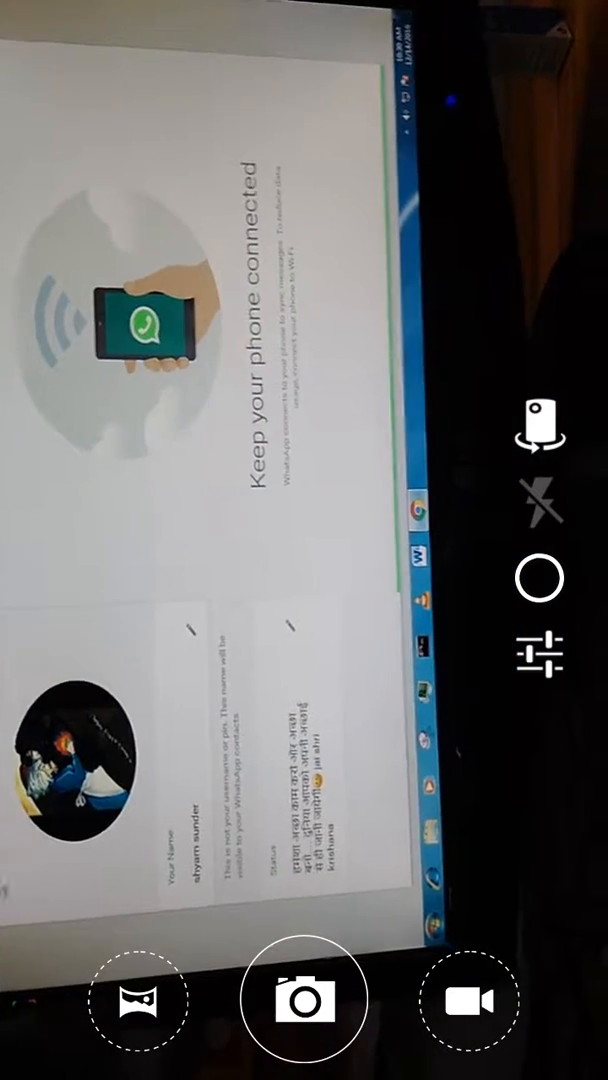
pyautogui.click(300, 535)
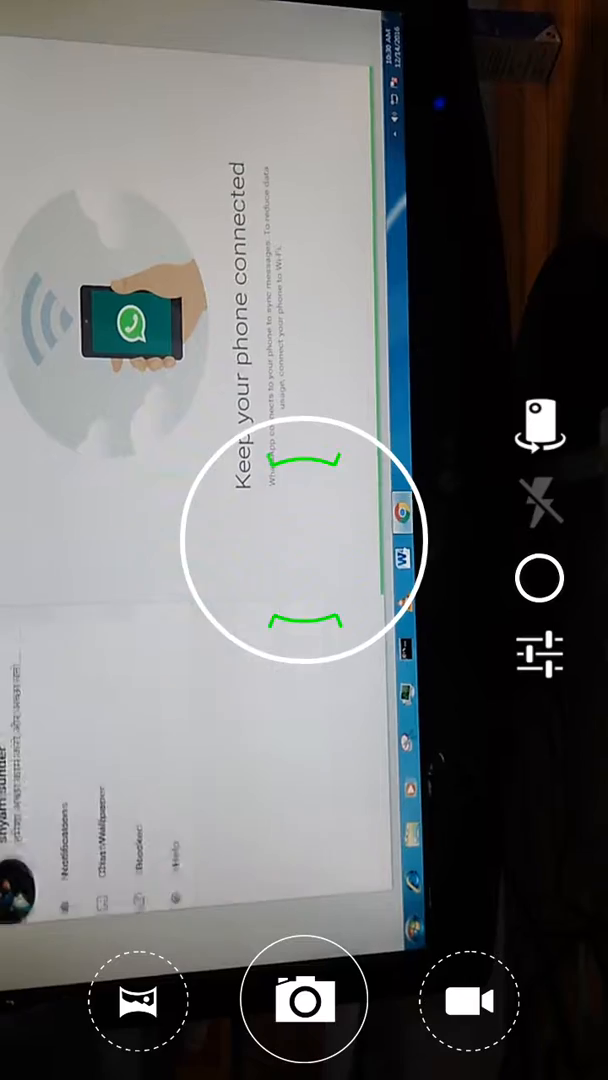